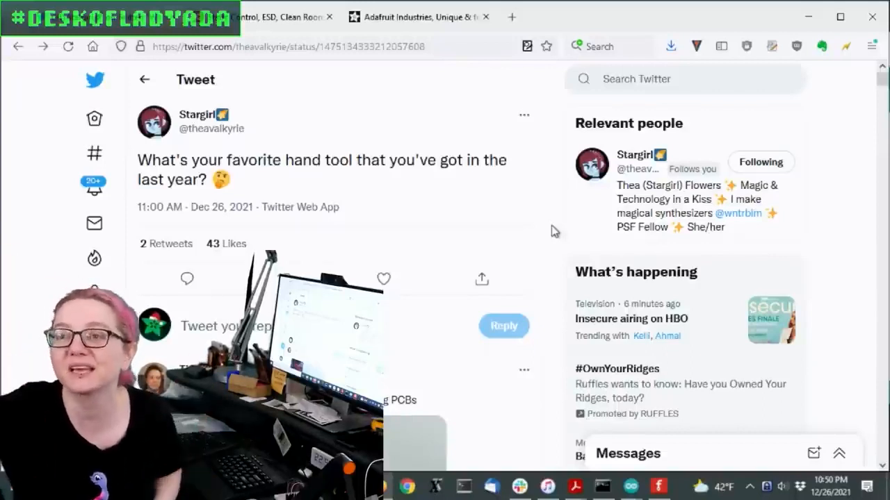
- Review the tweet replies and swab photo, then switch to Digi-Key's 122 swab results
scroll(down, 3)
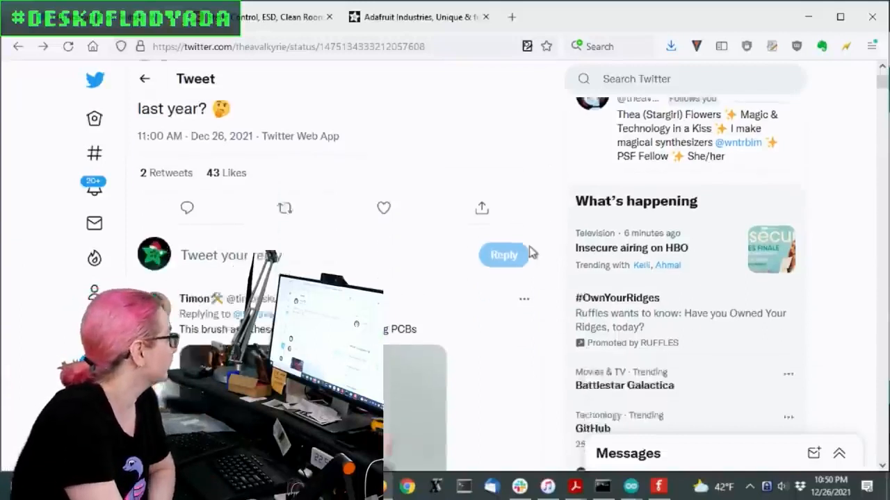
scroll(down, 3)
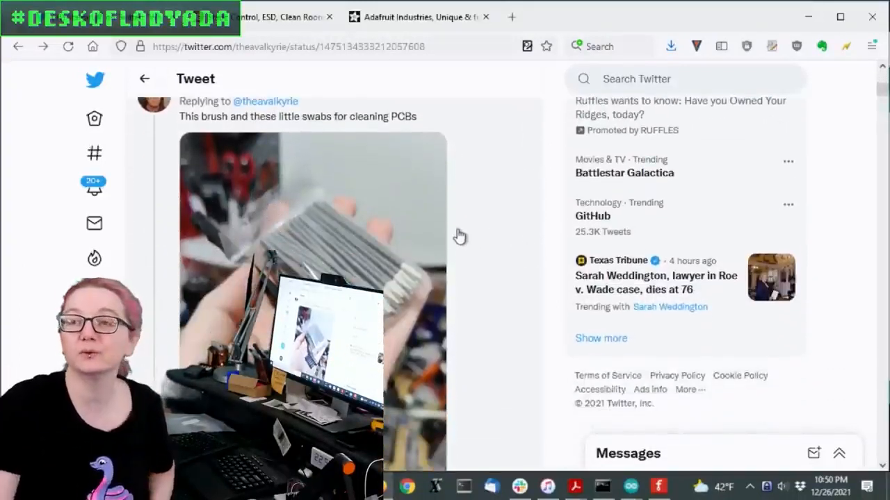
scroll(up, 3)
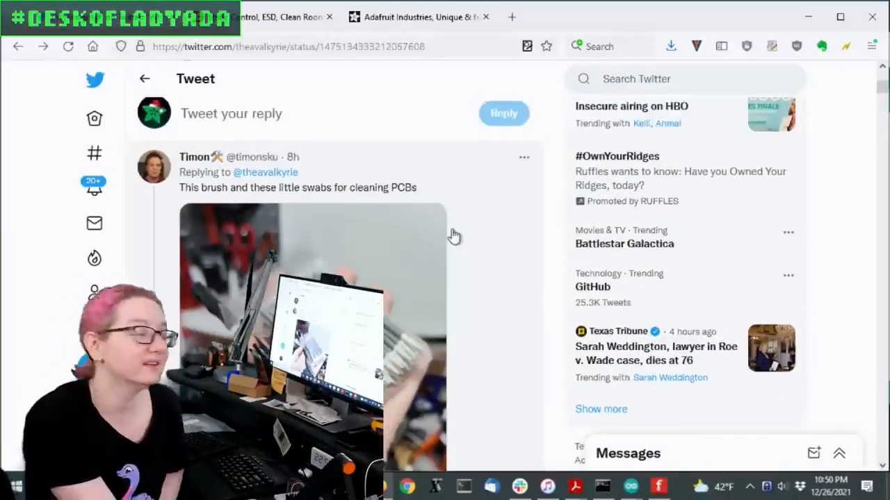
scroll(down, 3)
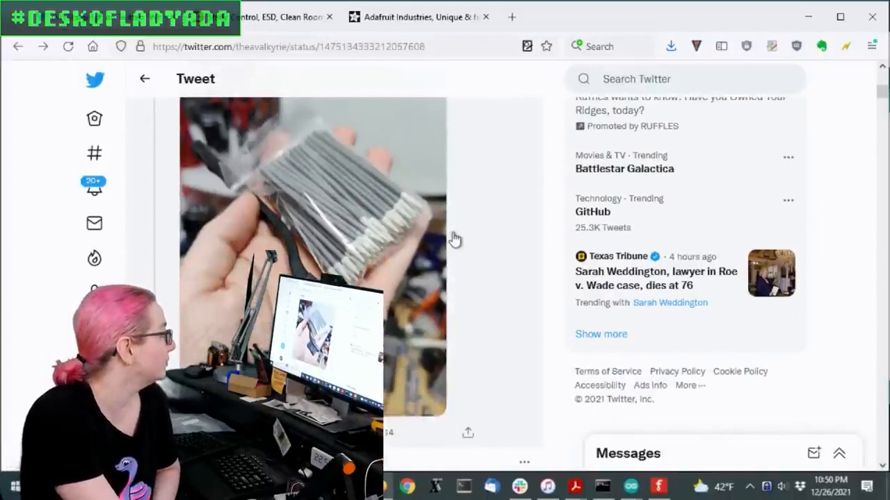
scroll(down, 3)
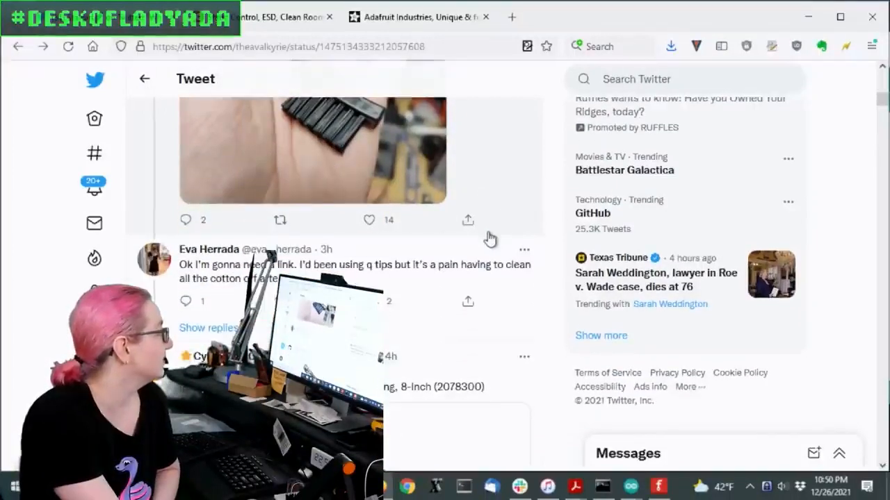
scroll(up, 3)
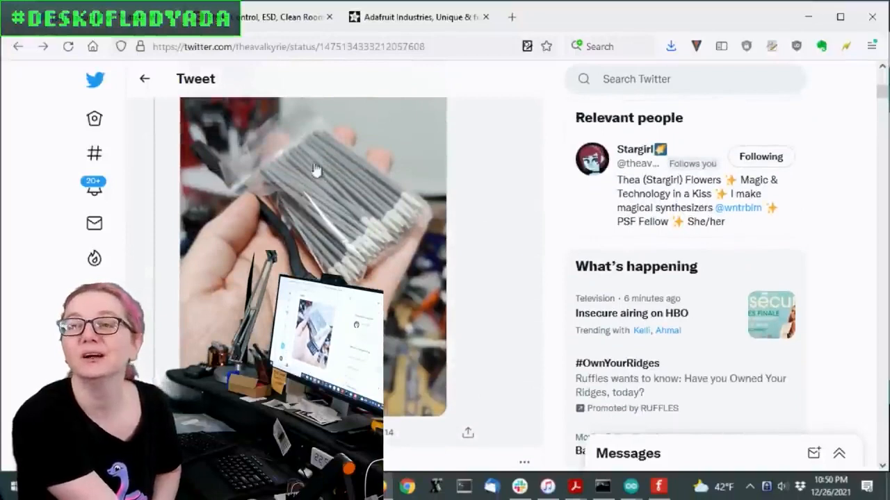
scroll(down, 3)
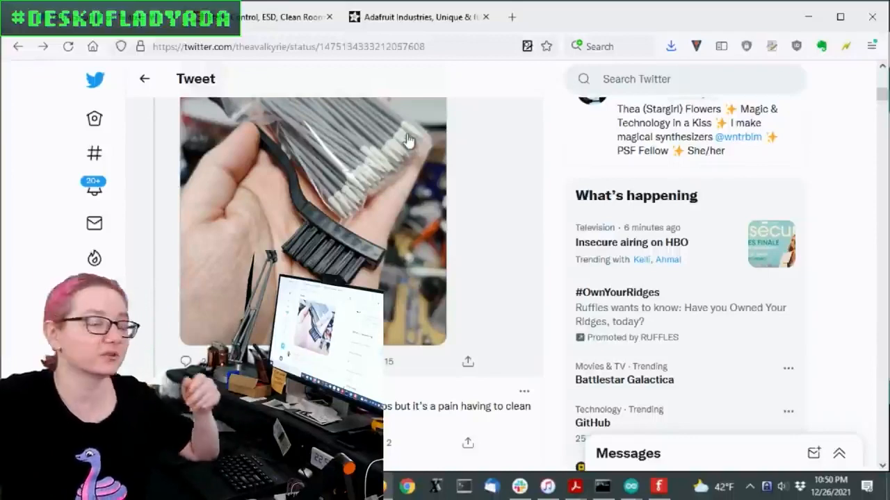
mouse_move(378, 77)
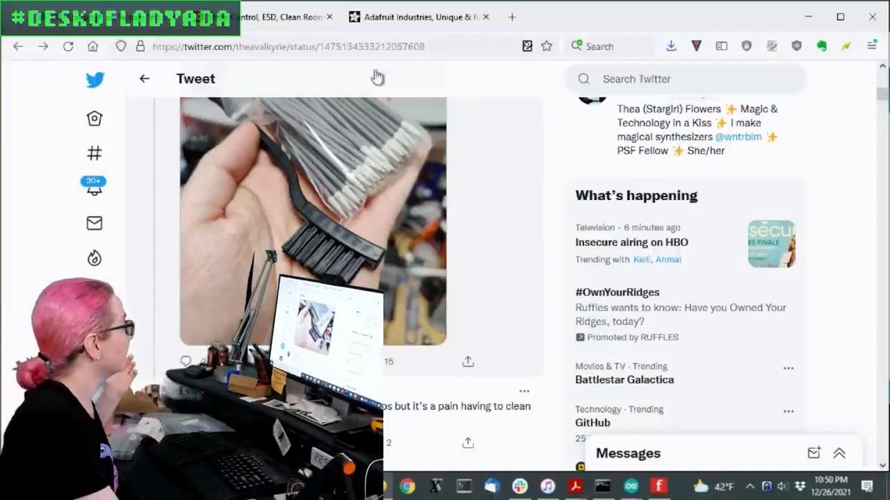
click(320, 132)
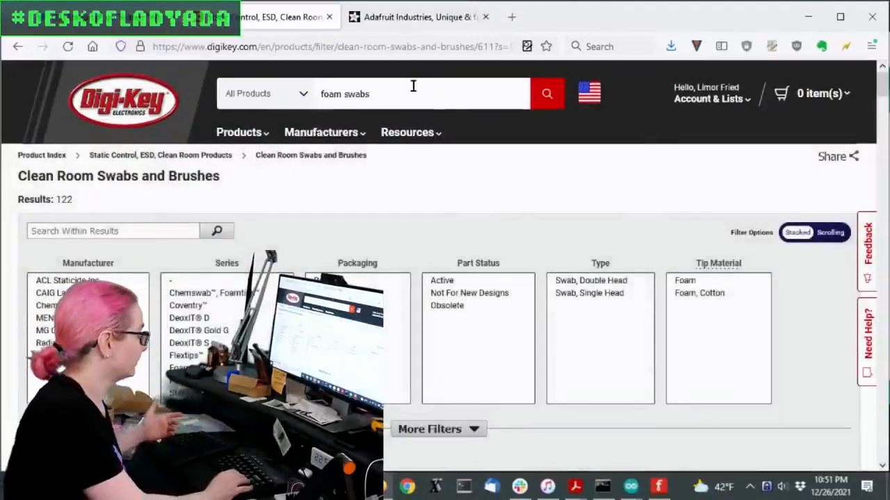
- Reload the full Clean Room Swabs and Brushes category (271 items) and browse in-stock parts
click(414, 94)
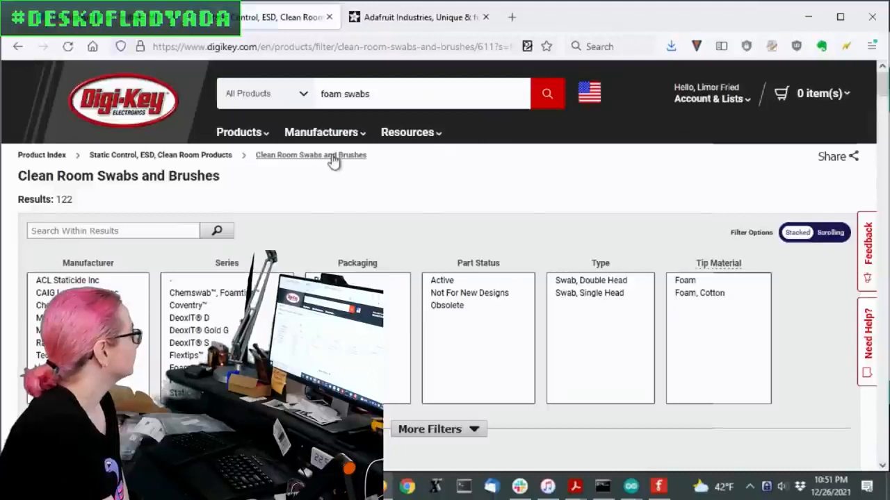
click(310, 155)
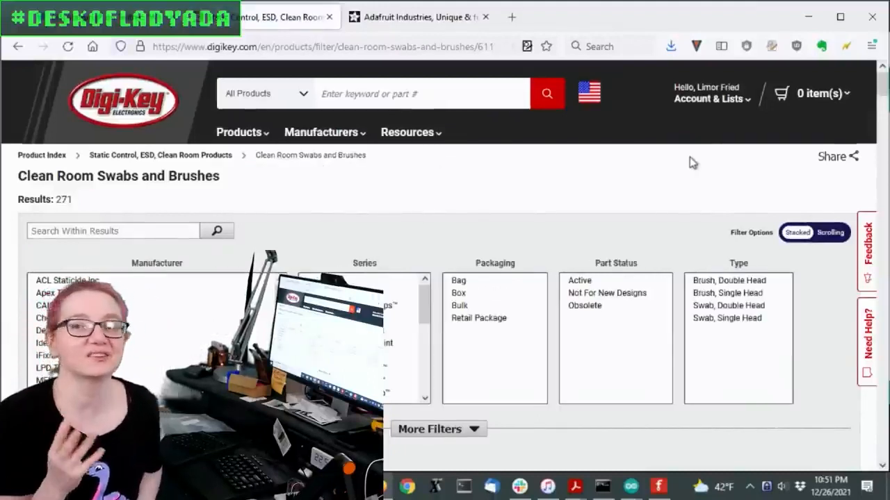
scroll(down, 3)
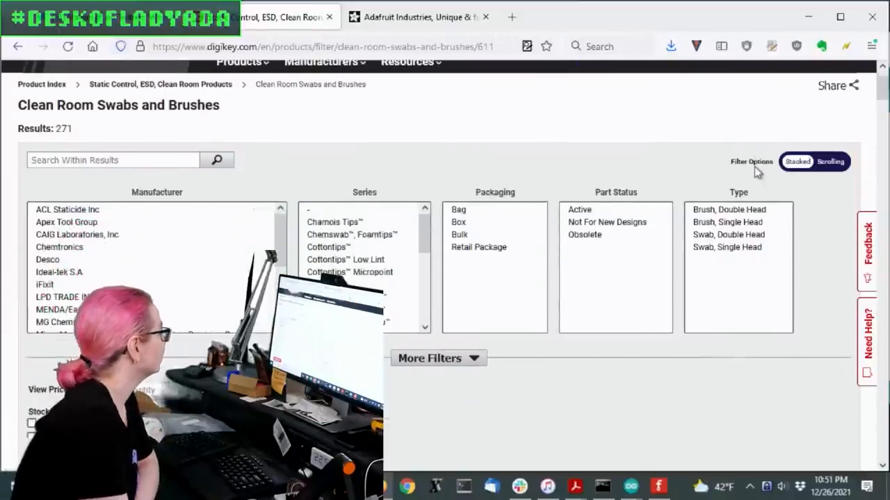
scroll(down, 3)
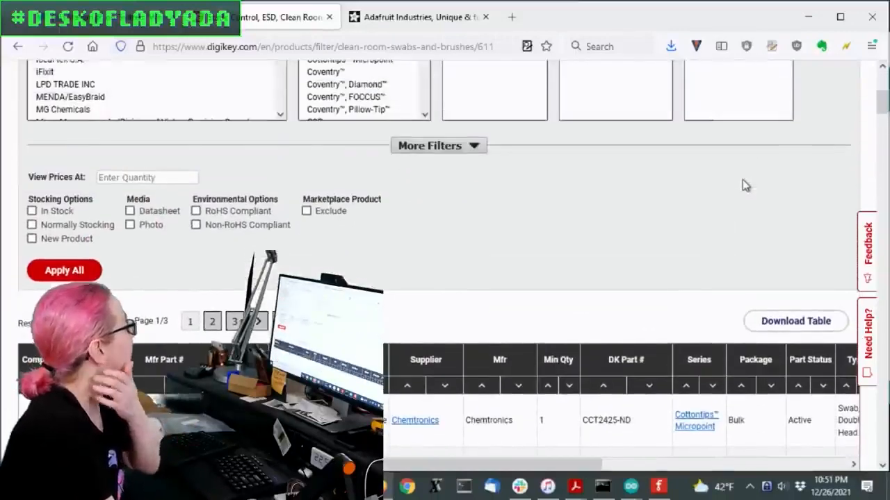
scroll(up, 3)
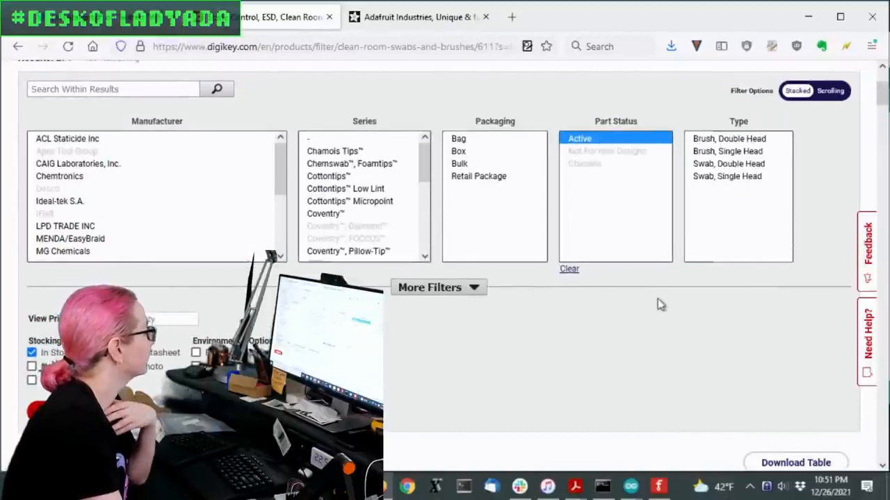
scroll(down, 3)
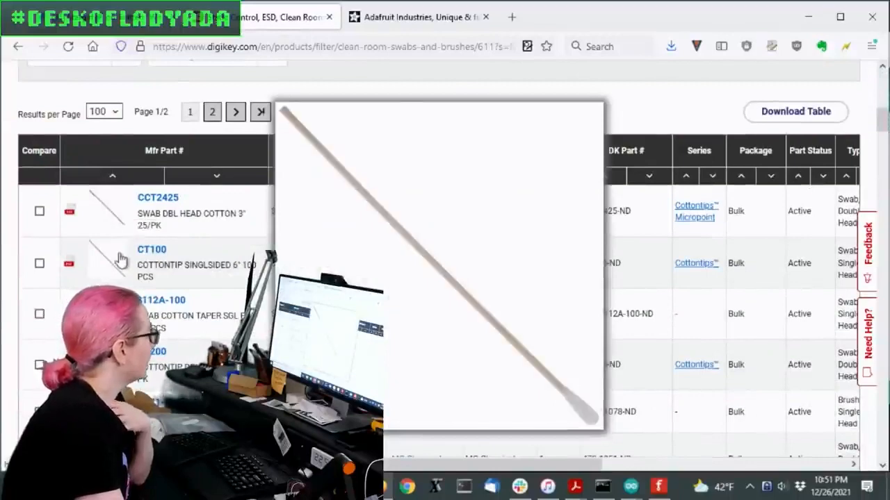
- Scroll through the single page of Chemtronics and Techspray foam swab listings
scroll(up, 3)
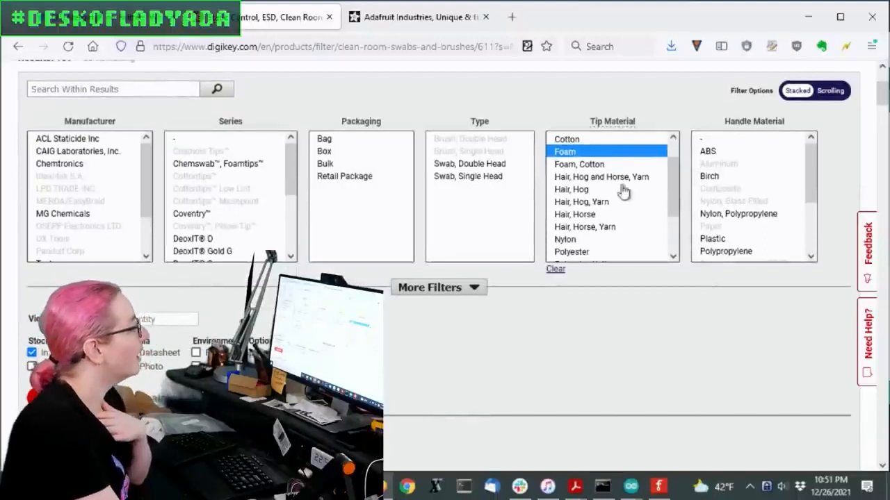
mouse_move(639, 181)
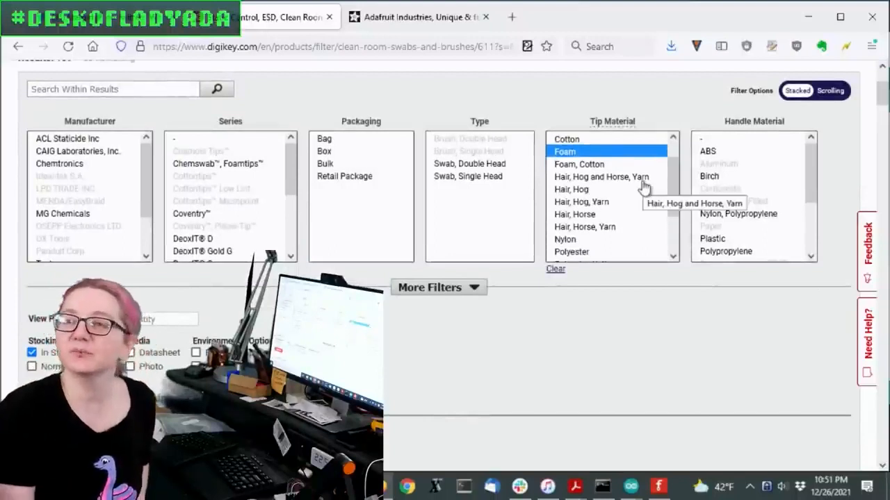
scroll(down, 3)
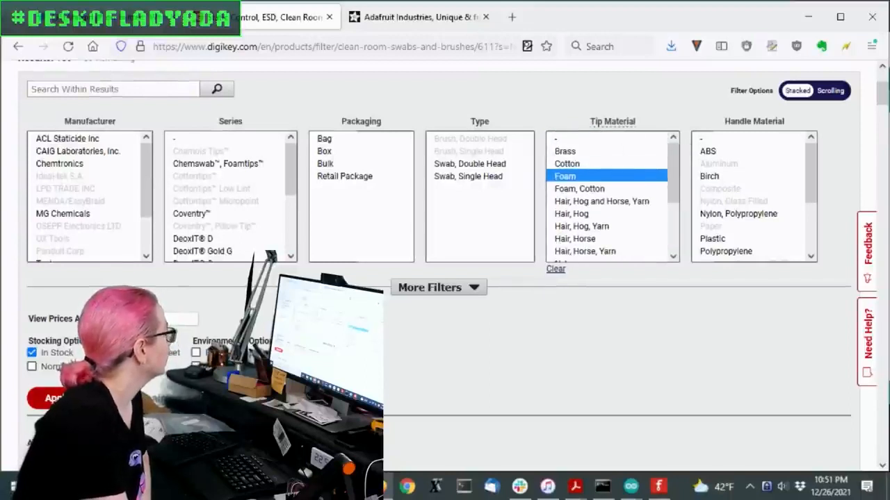
scroll(down, 3)
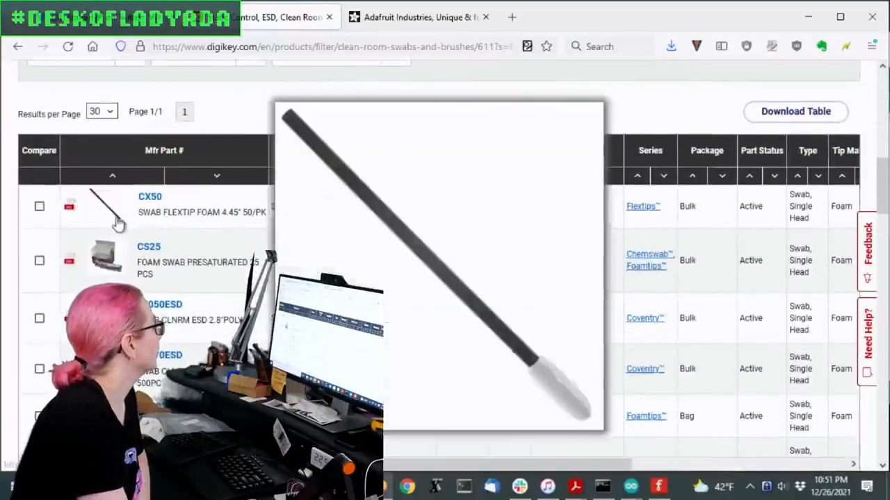
mouse_move(117, 221)
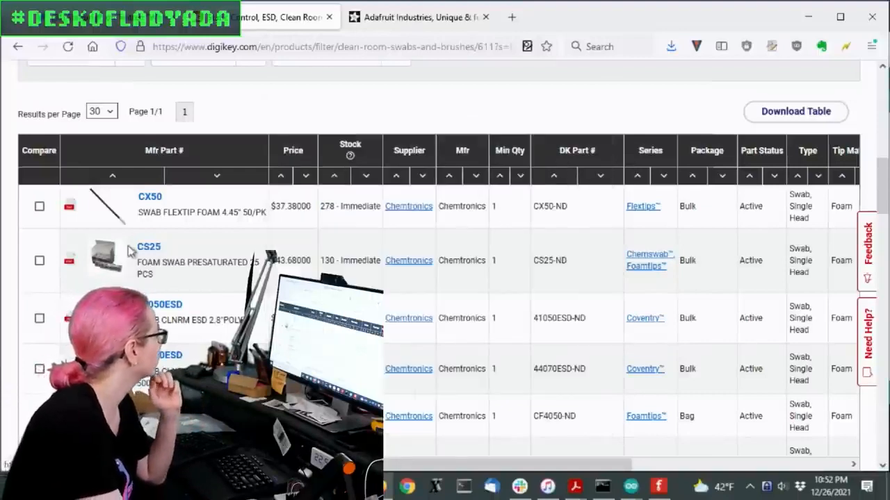
scroll(down, 3)
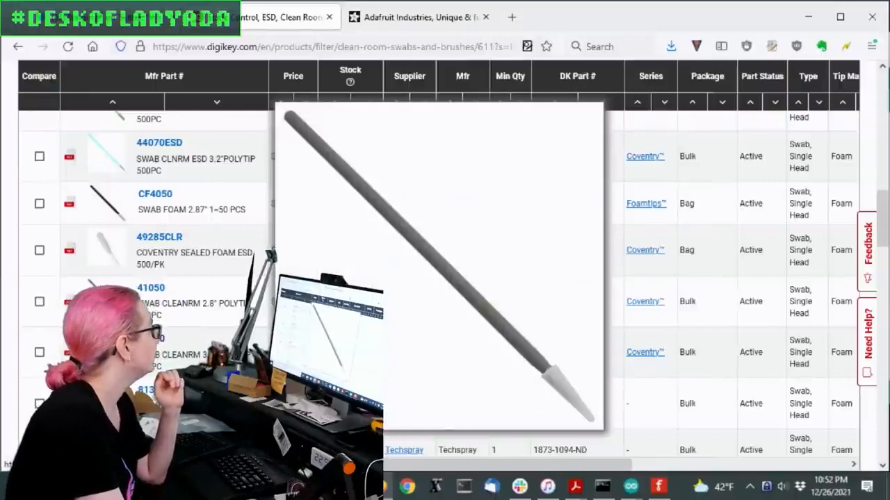
click(159, 143)
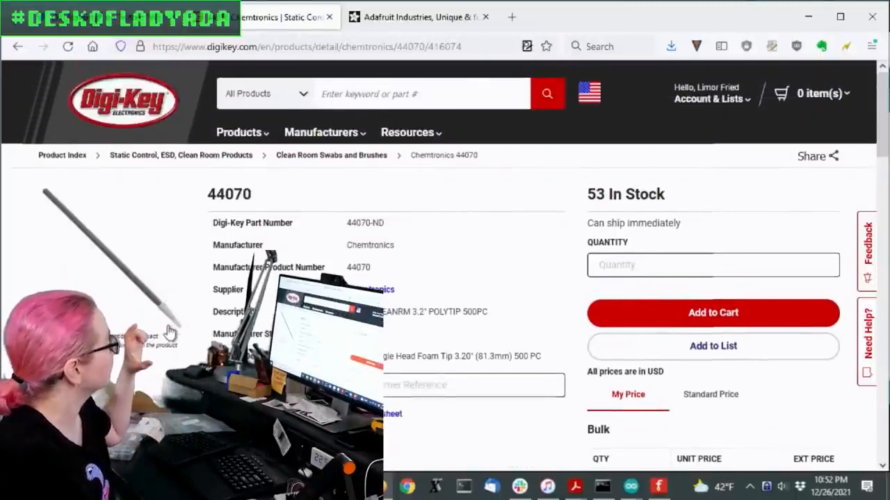
click(104, 250)
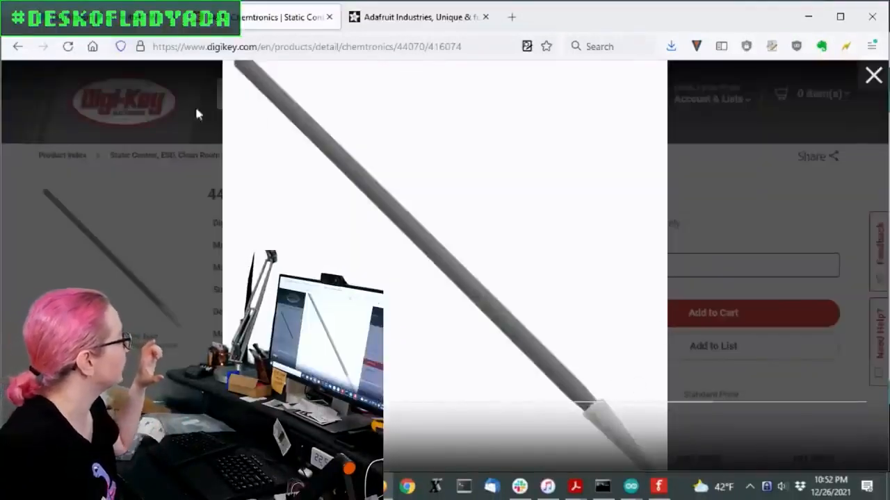
click(874, 75)
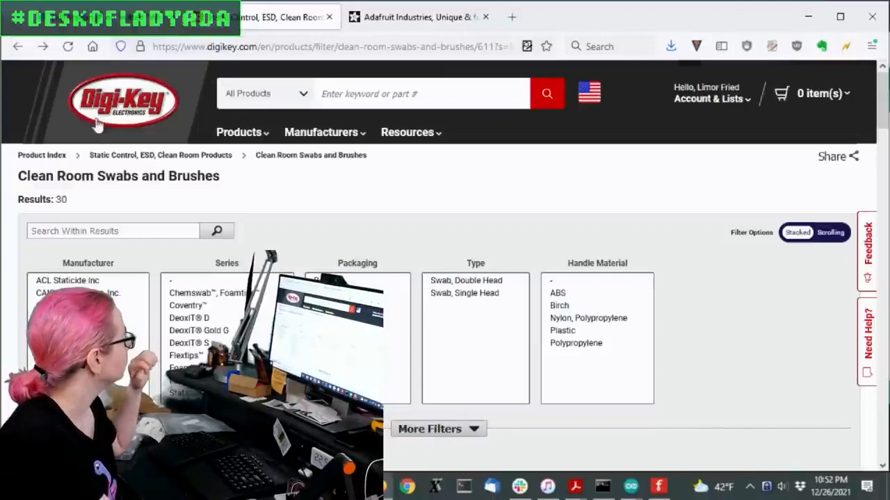
- Browse the 30 foam swab listings and open the Chemtronics 44070 product page
scroll(down, 3)
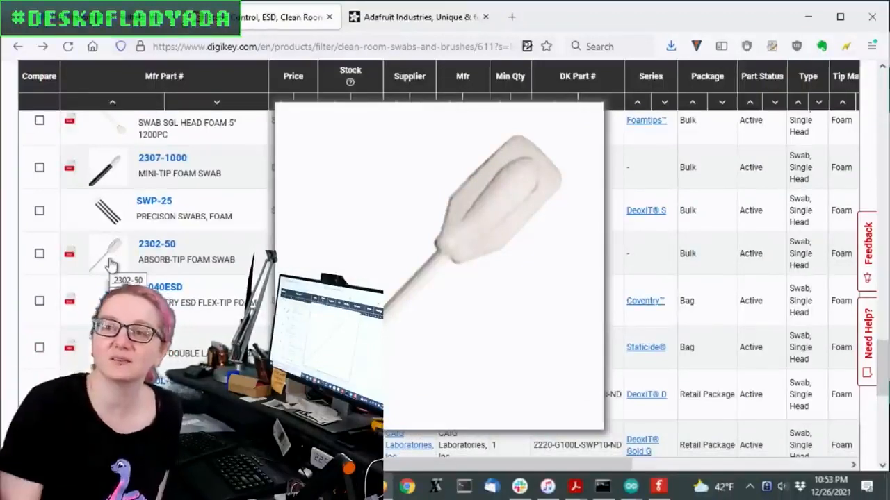
scroll(down, 3)
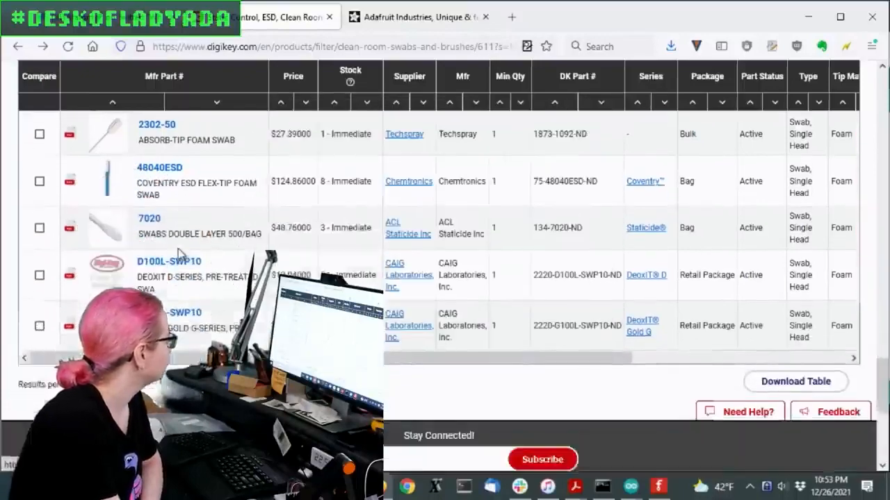
scroll(down, 3)
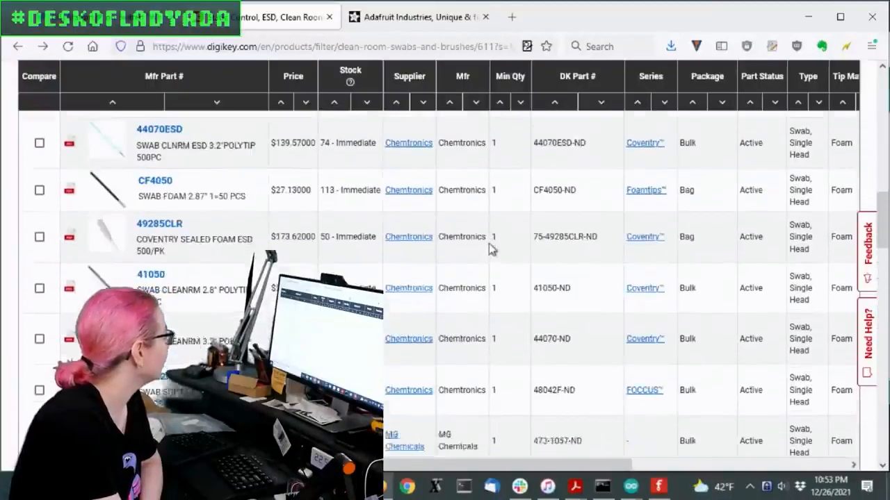
scroll(up, 3)
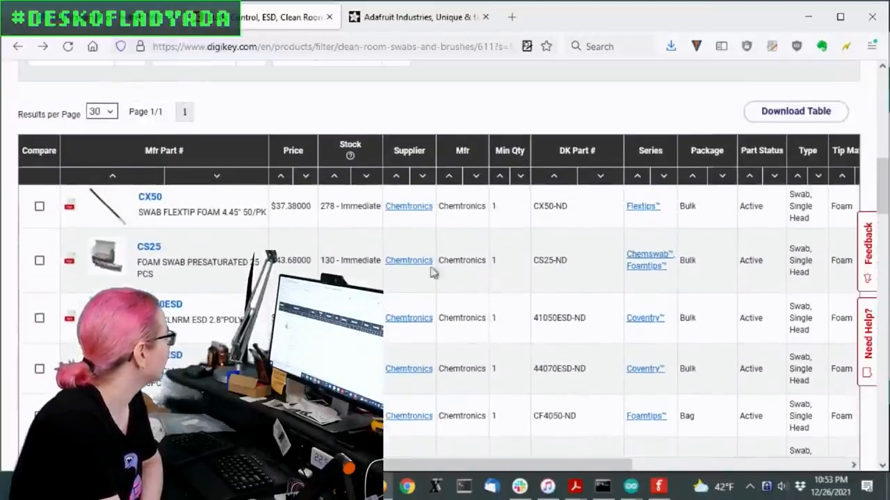
scroll(down, 3)
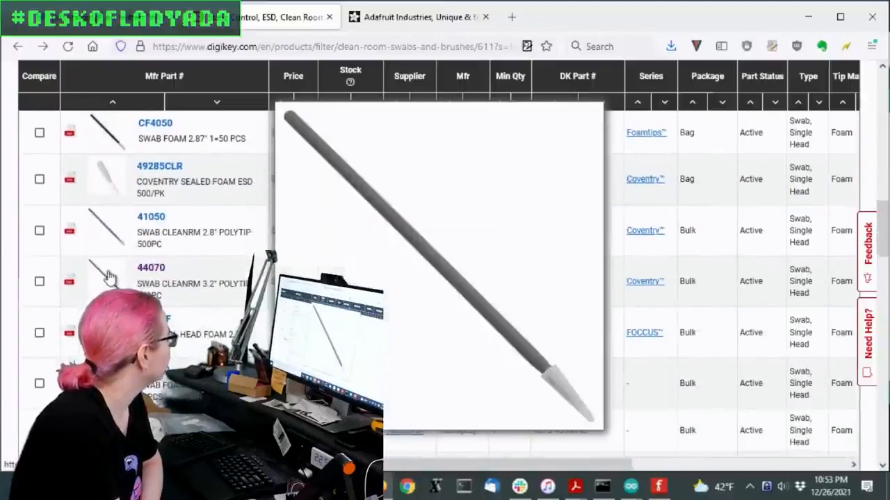
click(150, 267)
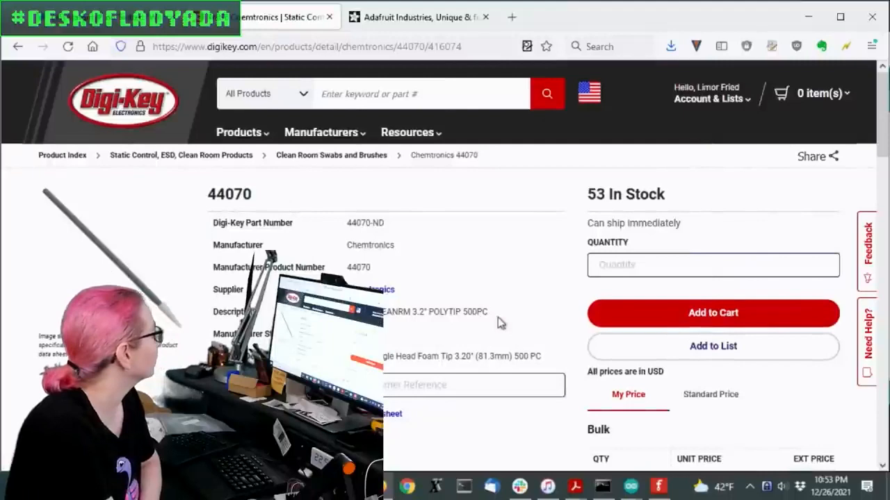